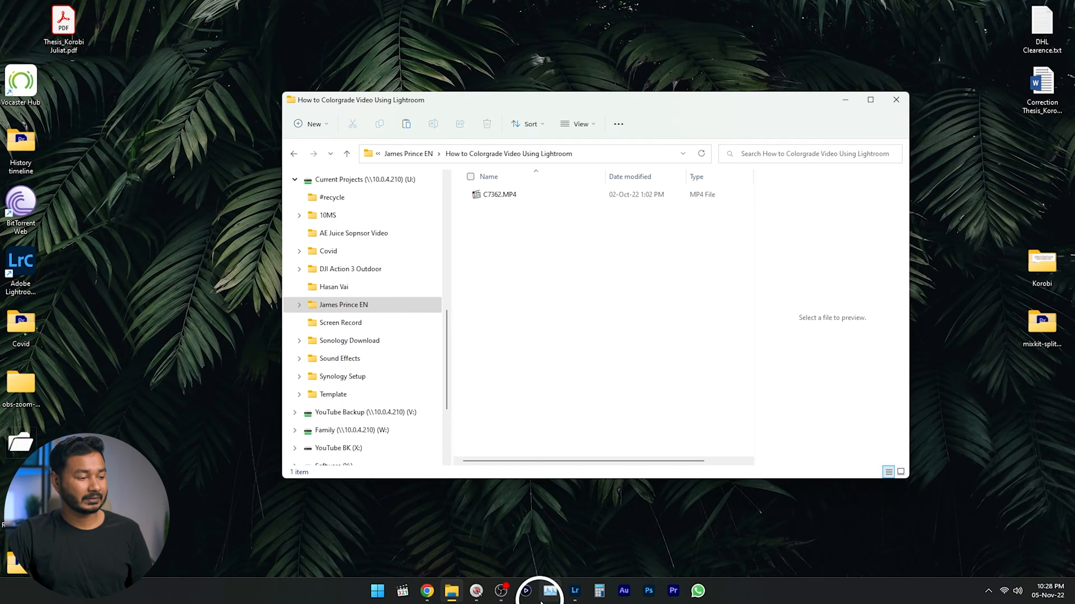
- Check Lightroom's About dialog to confirm version 6.0, then close it
left_click(575, 591)
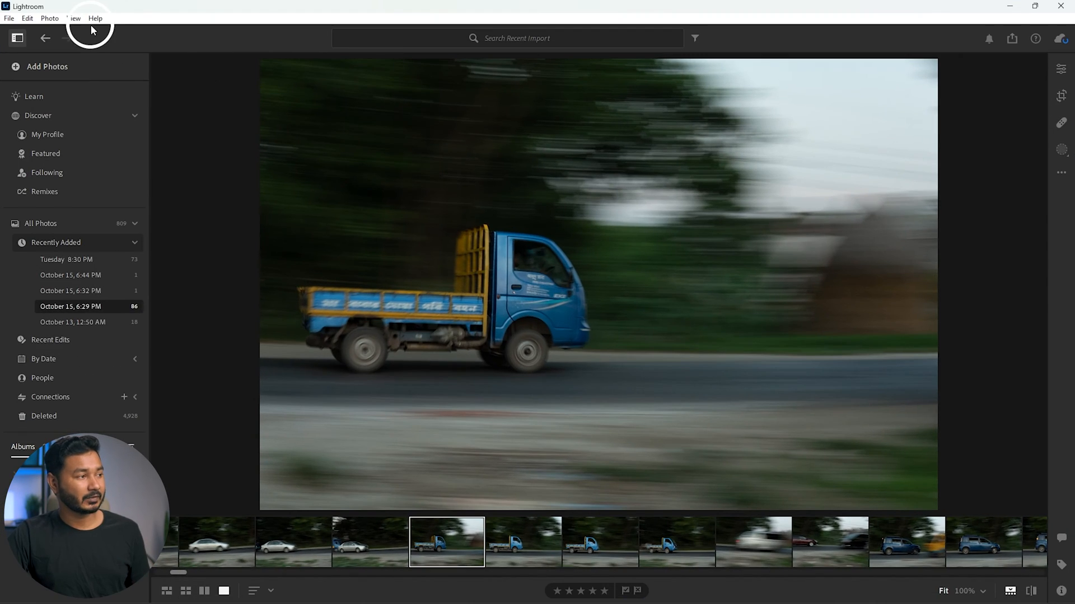
left_click(95, 18)
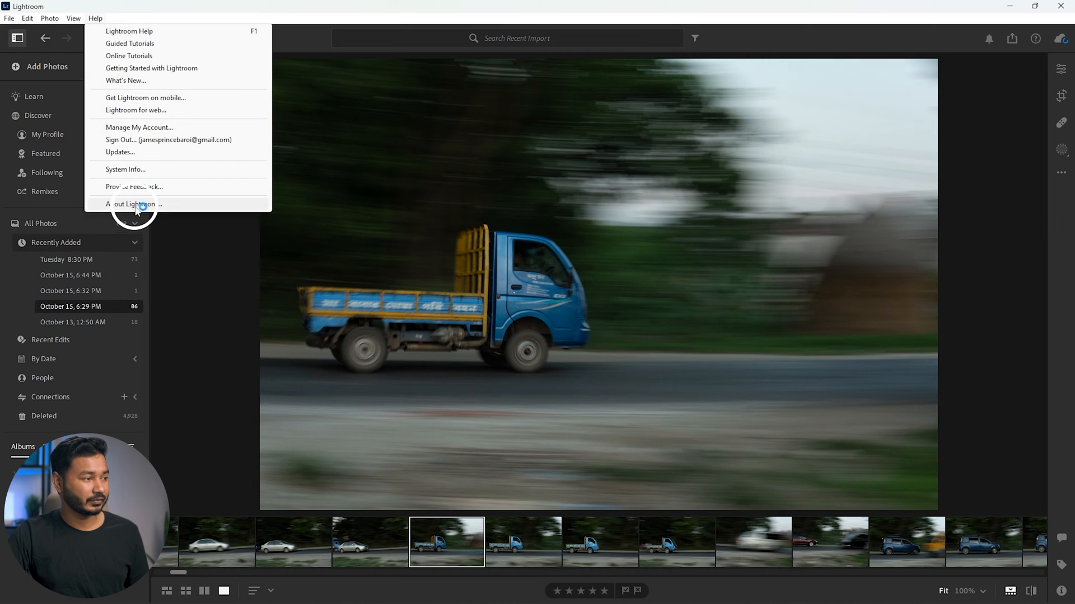
left_click(132, 204)
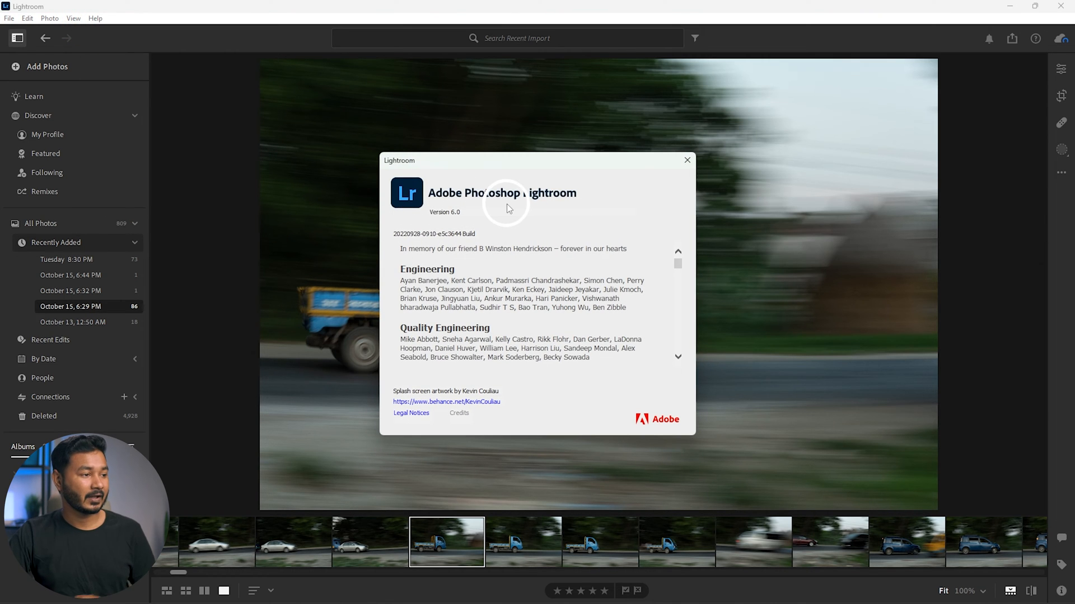
mouse_move(498, 218)
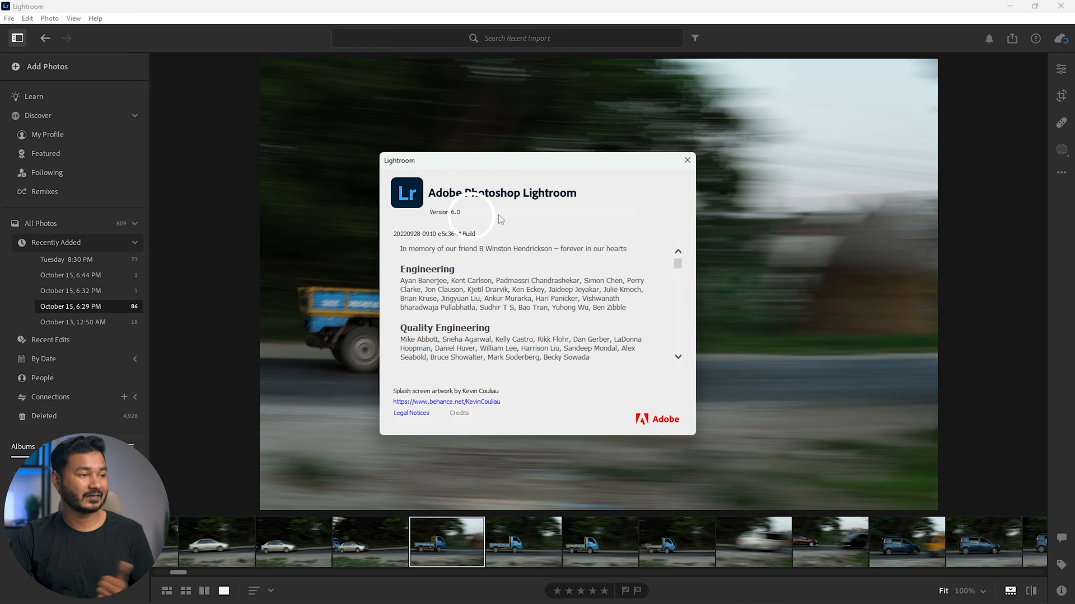
left_click(686, 160)
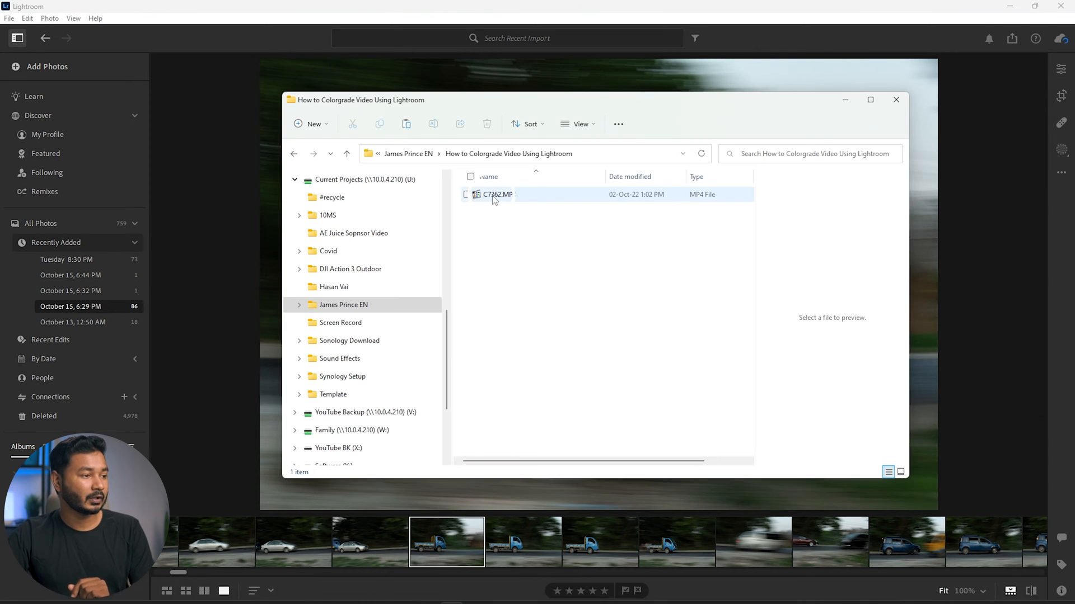
- Play the C7362.MP4 forest clip in the media player, then close the player
double_click(493, 195)
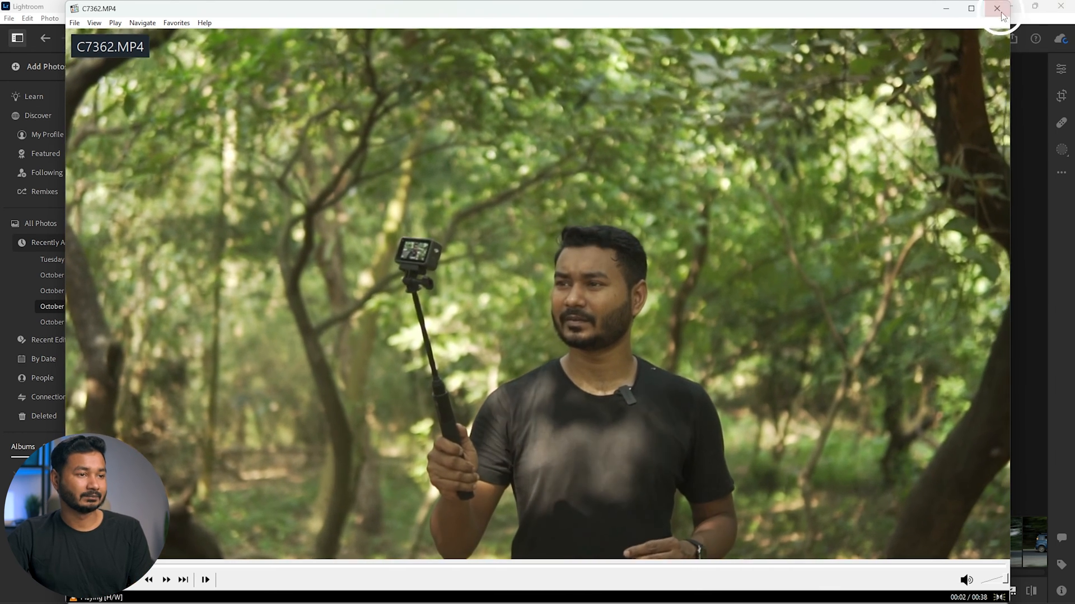
left_click(997, 8)
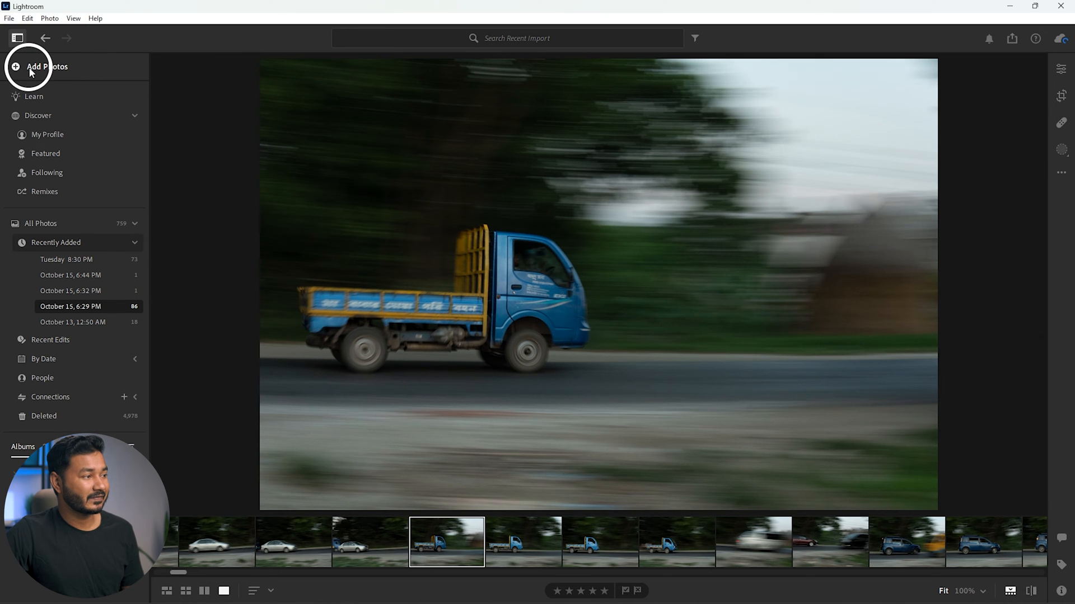
- Import C7362.MP4 from the tutorial project folder as one video into the library
left_click(46, 66)
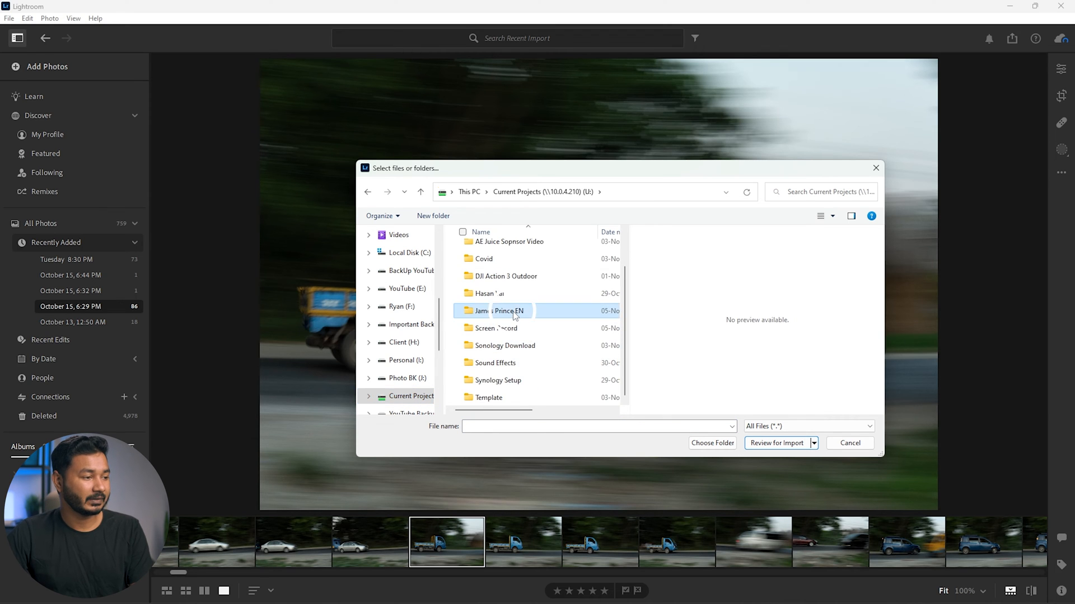
double_click(497, 310)
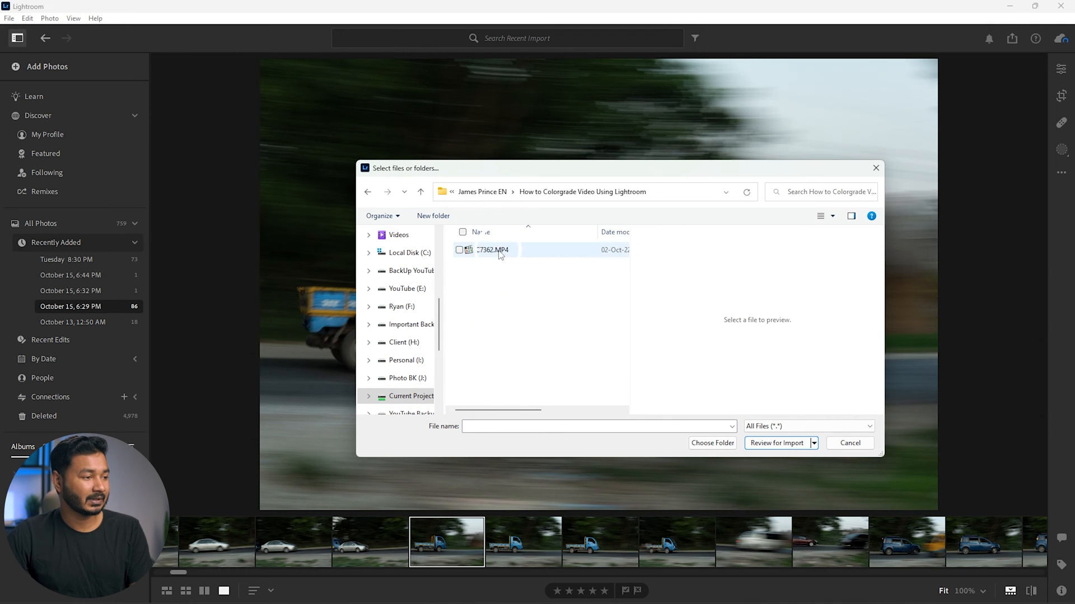
left_click(459, 249)
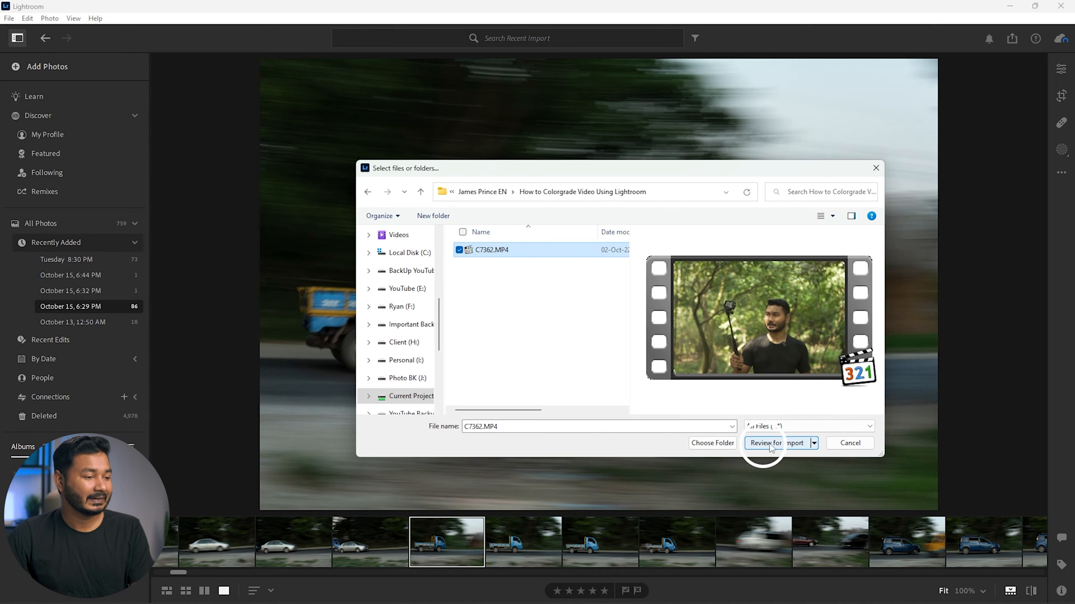
left_click(763, 443)
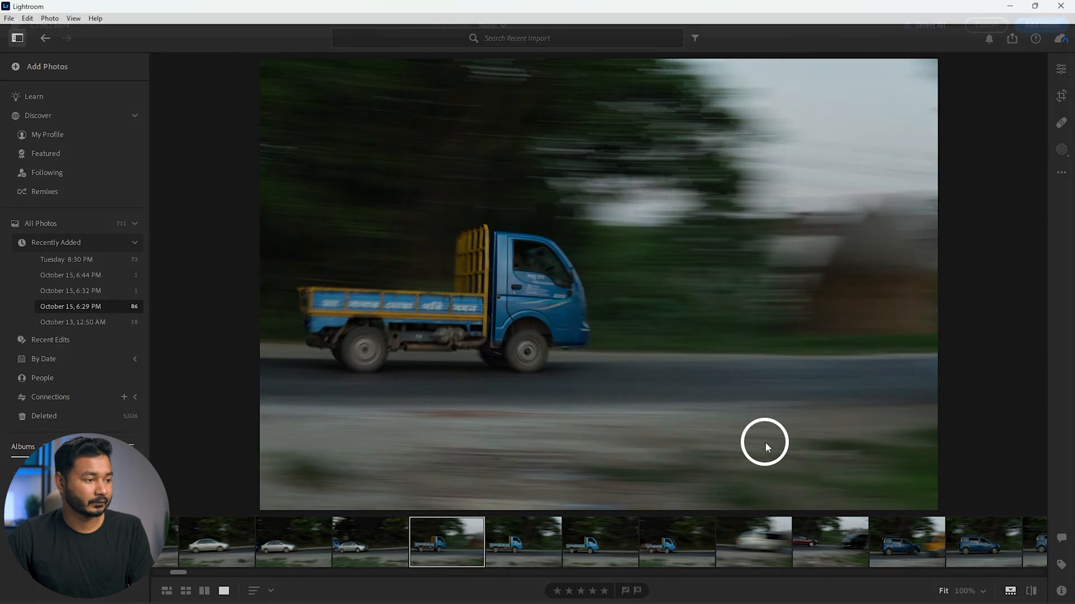
left_click(46, 67)
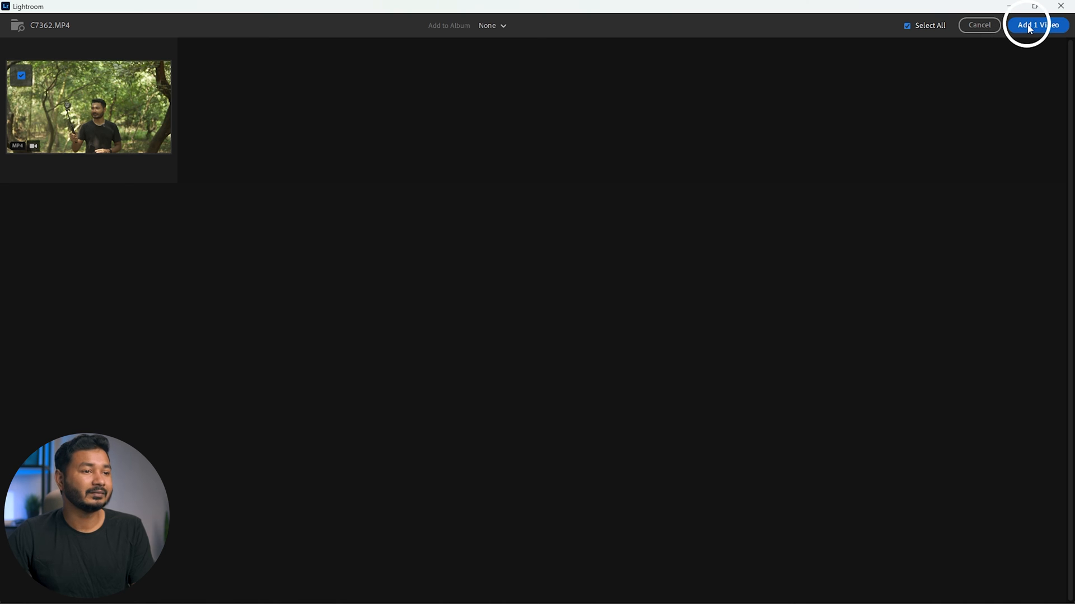
left_click(1037, 25)
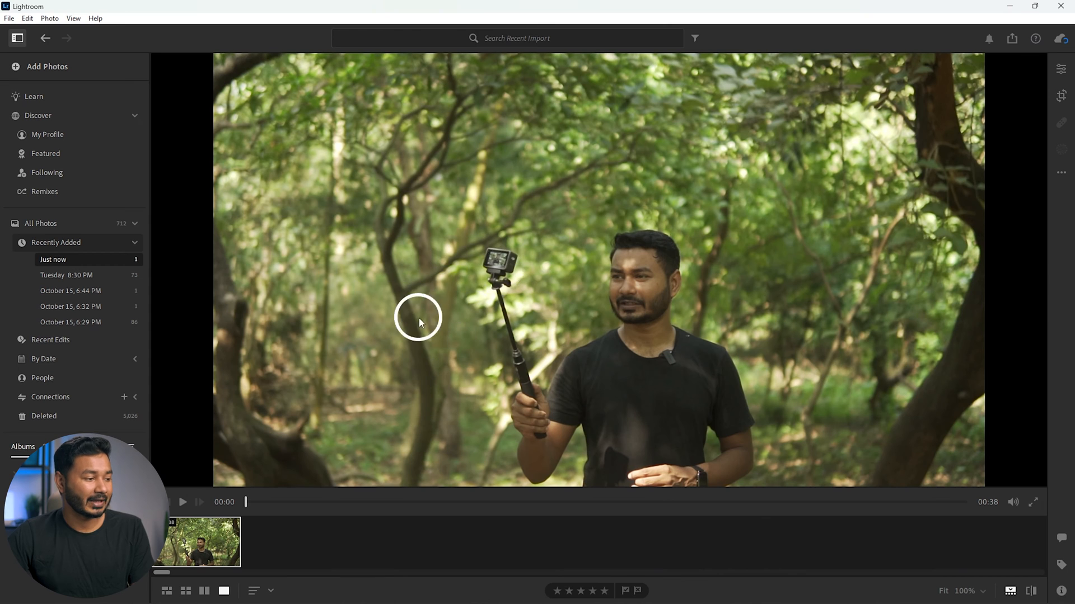
mouse_move(353, 504)
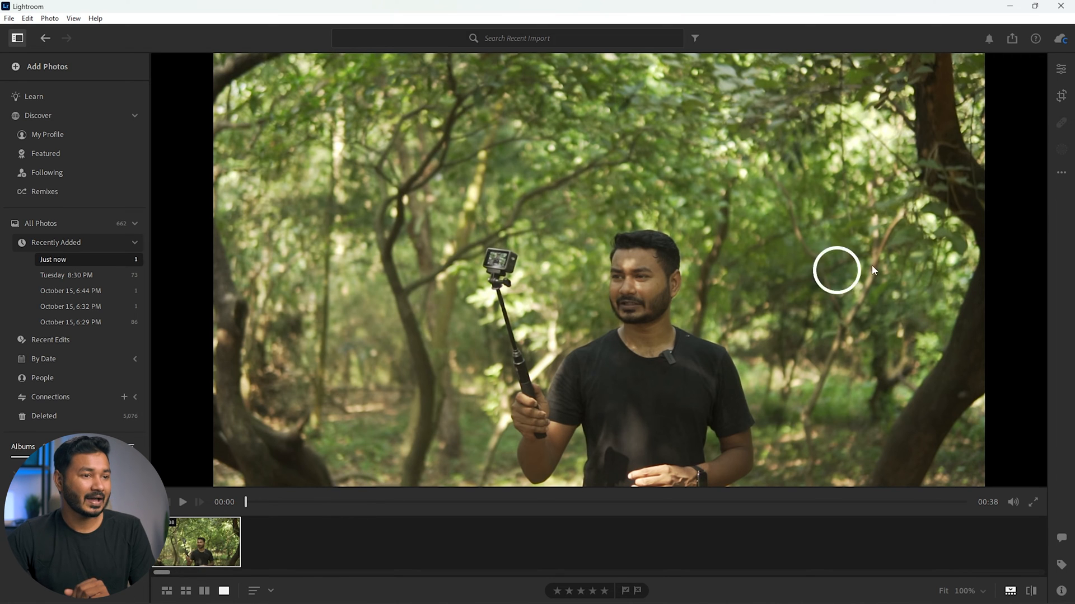
mouse_move(1059, 68)
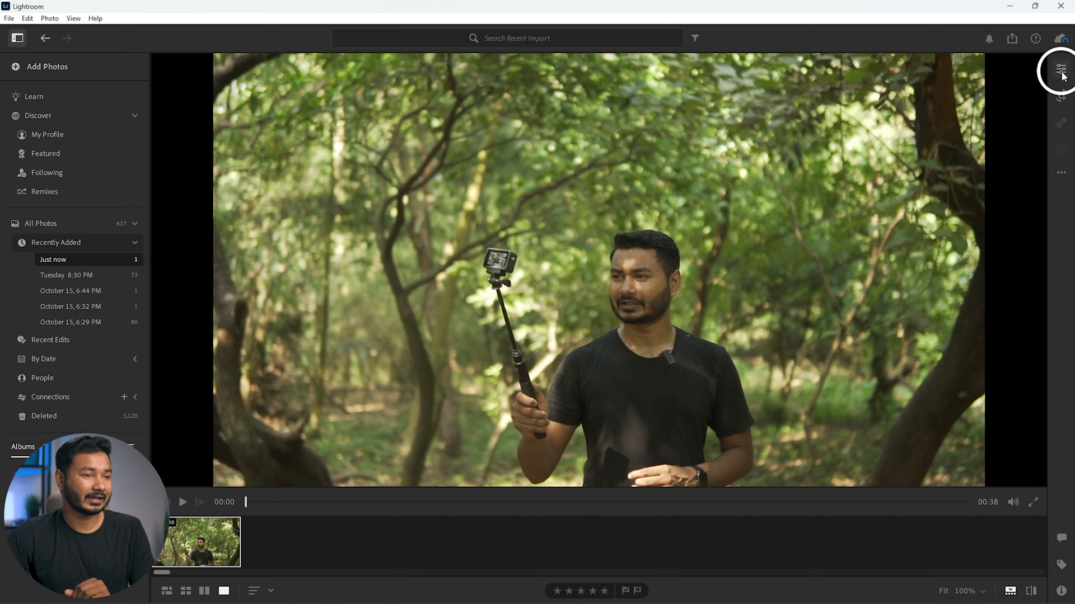
- Show the Edit panel beside the clip and play it to about eight seconds
left_click(1059, 69)
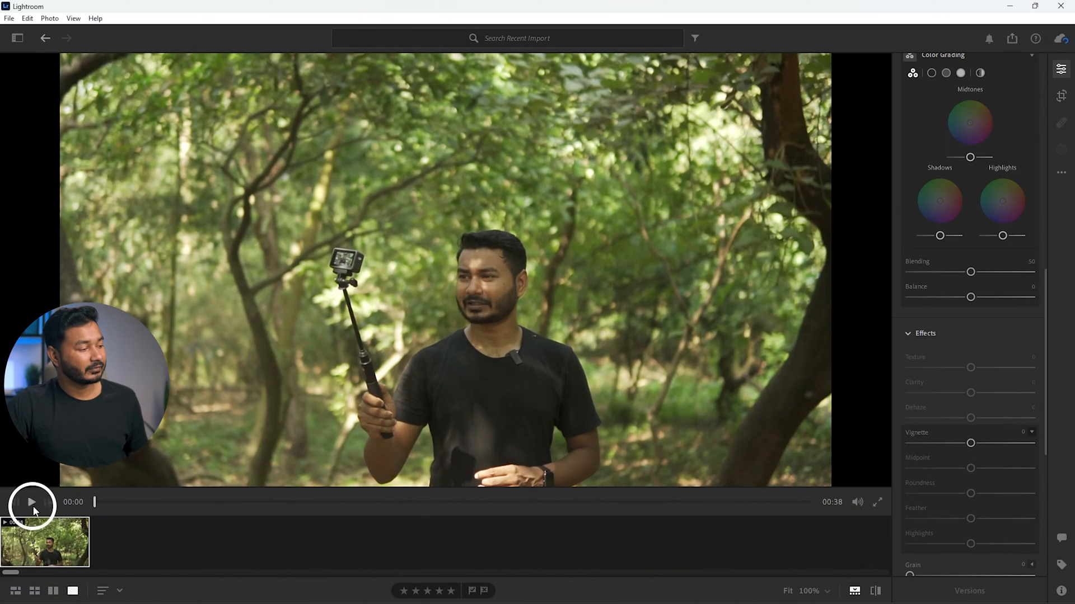
left_click(31, 502)
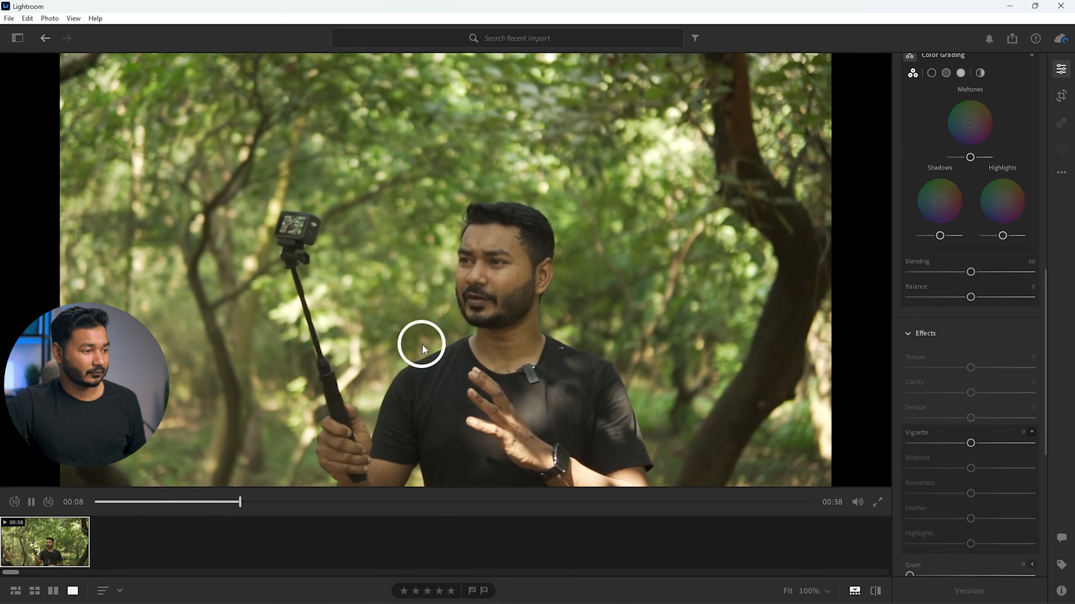
key("space")
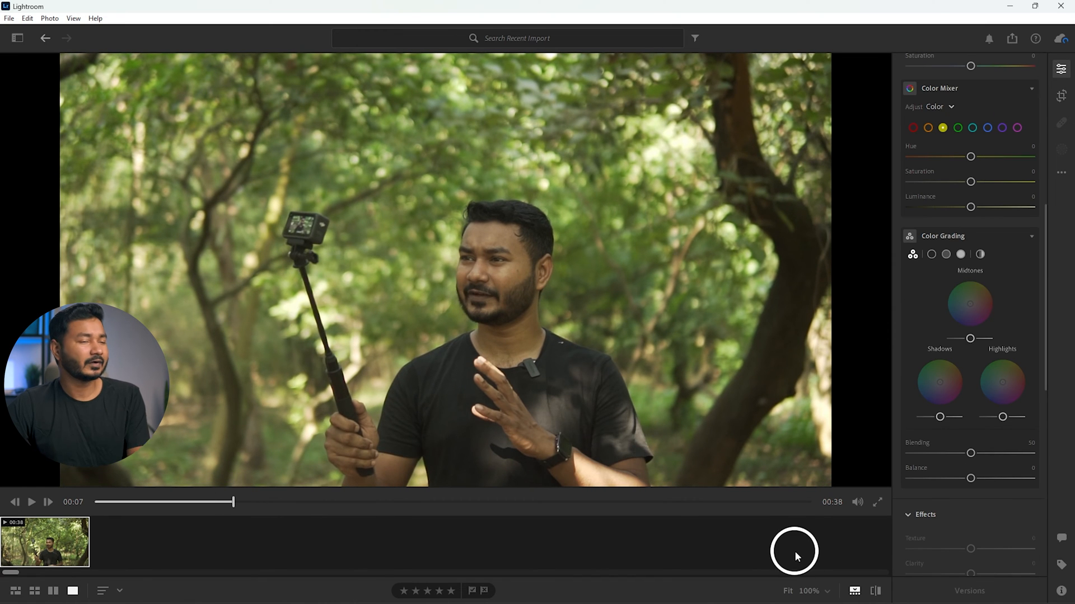
mouse_move(396, 193)
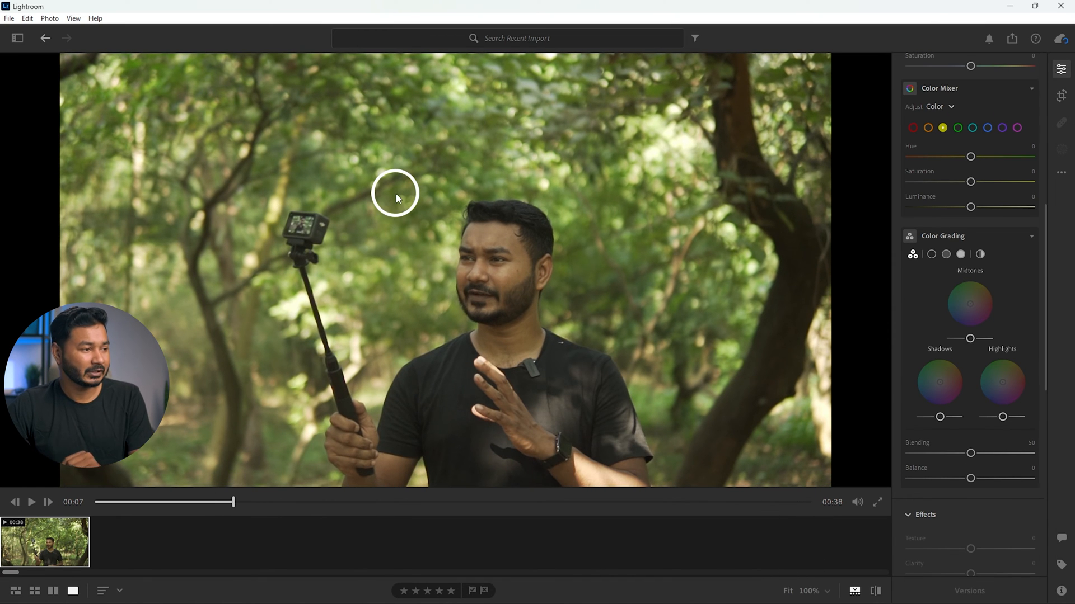
mouse_move(474, 225)
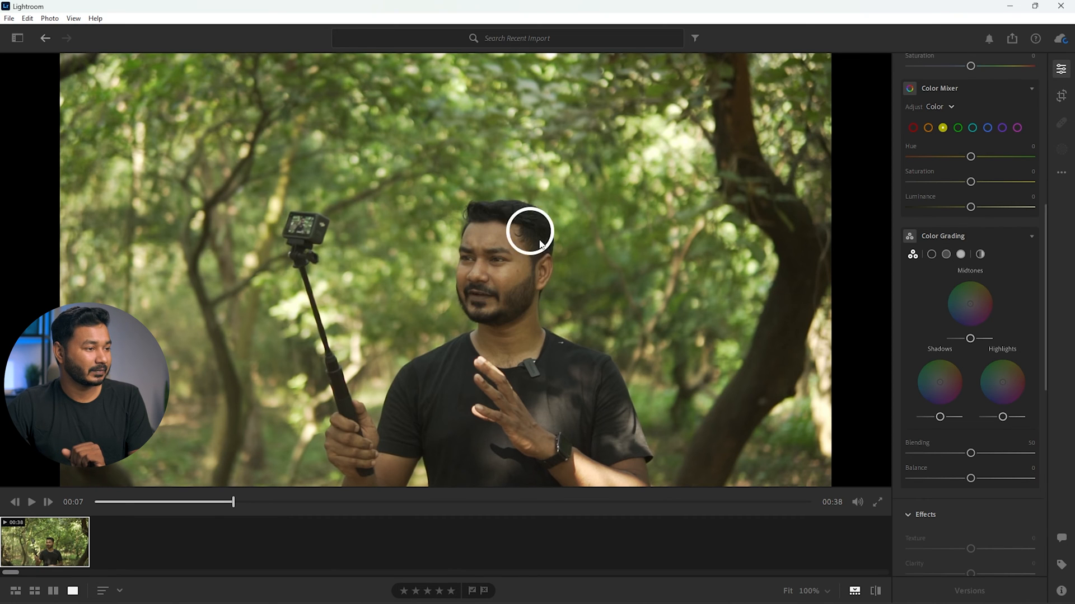
- Scroll the Edit panel back up to the Light and Color settings
scroll("up", 3)
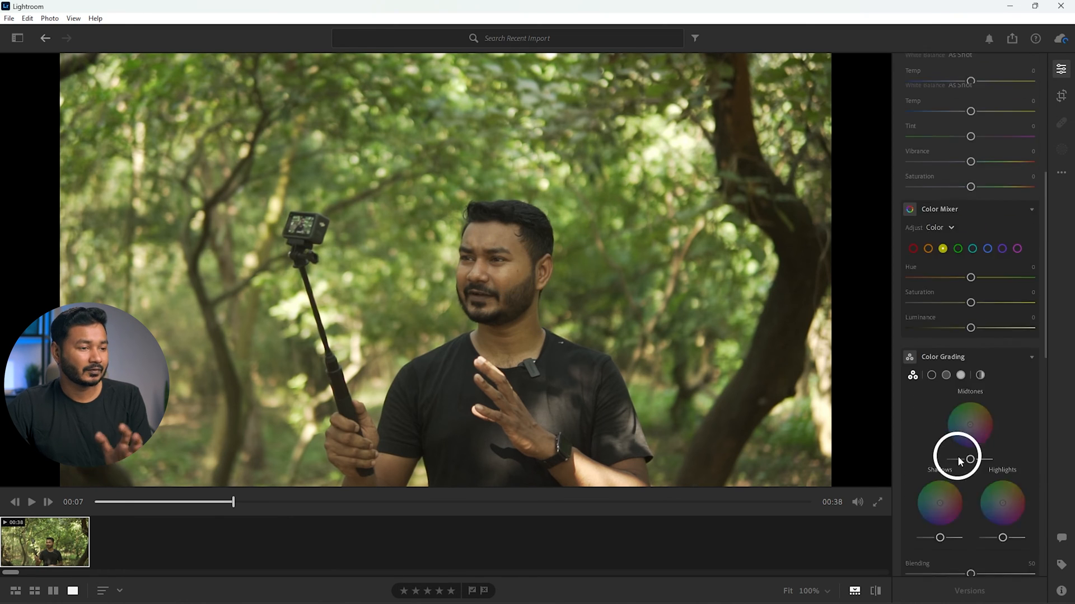
scroll("up", 3)
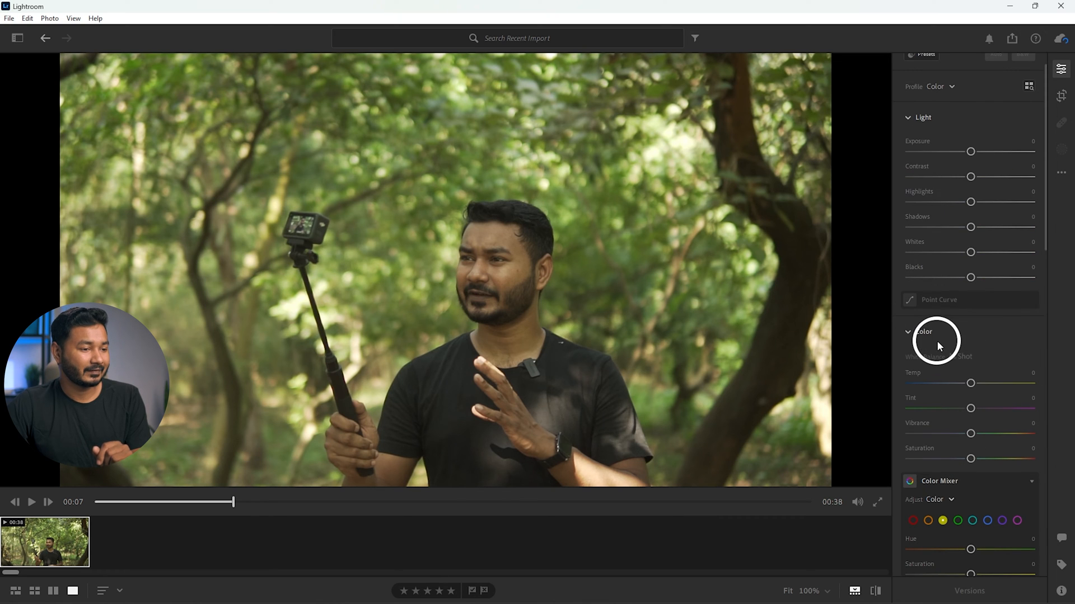
mouse_move(945, 382)
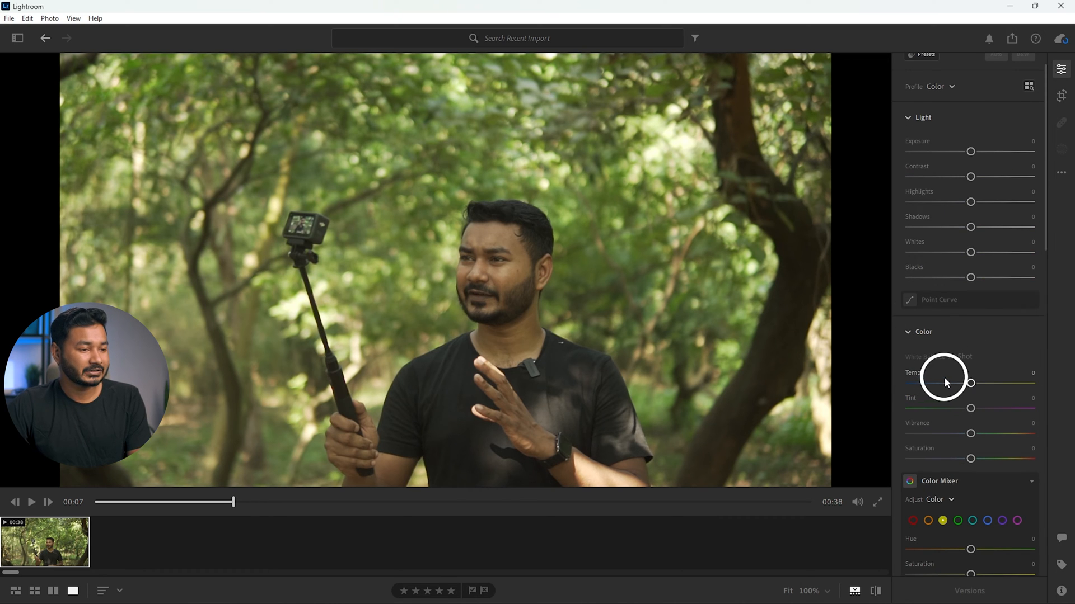
mouse_move(972, 396)
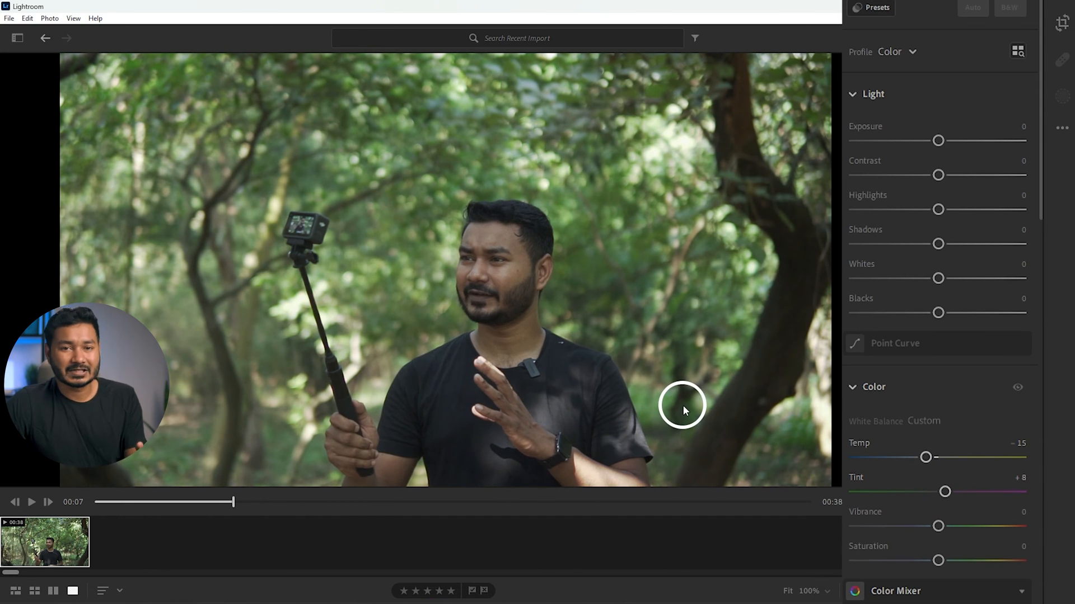
mouse_move(903, 114)
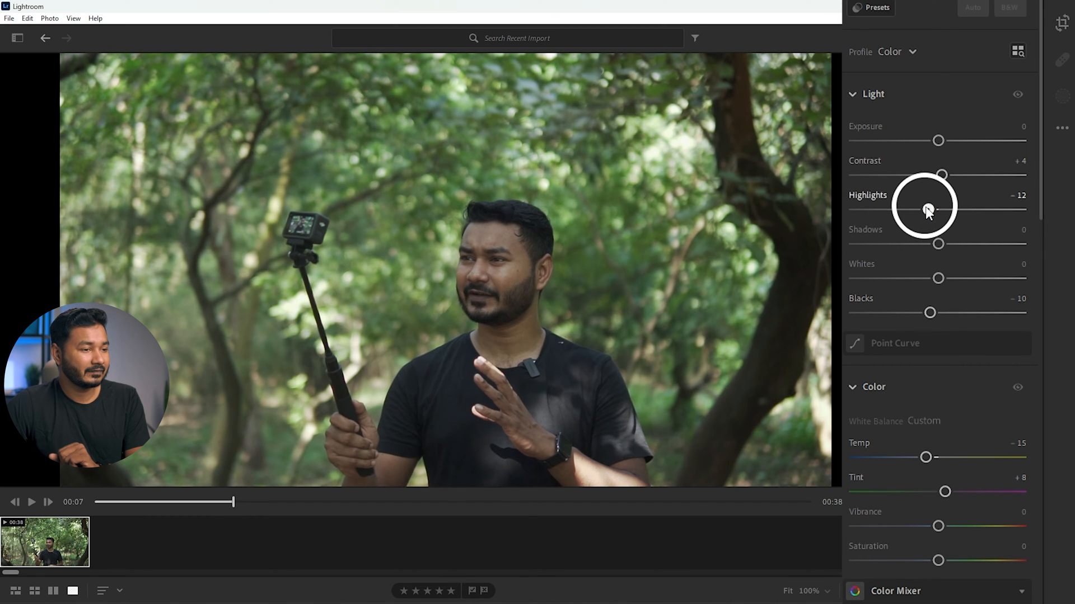
mouse_move(940, 141)
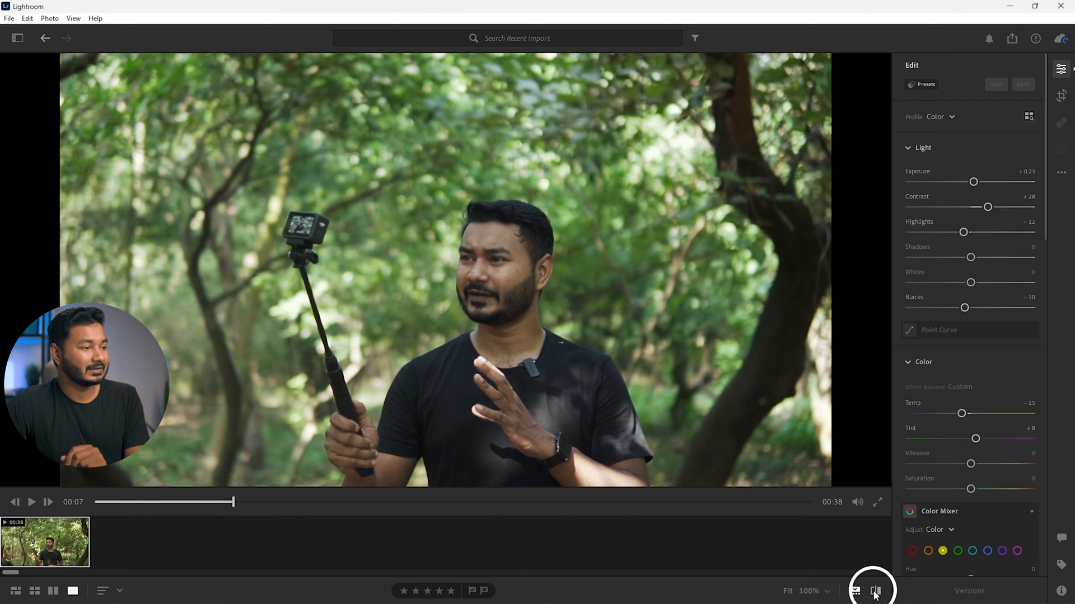
- Set Color Mixer greens Hue +20, Saturation −34; oranges Saturation +23, Luminance +10; yellows Saturation +30
left_click(874, 591)
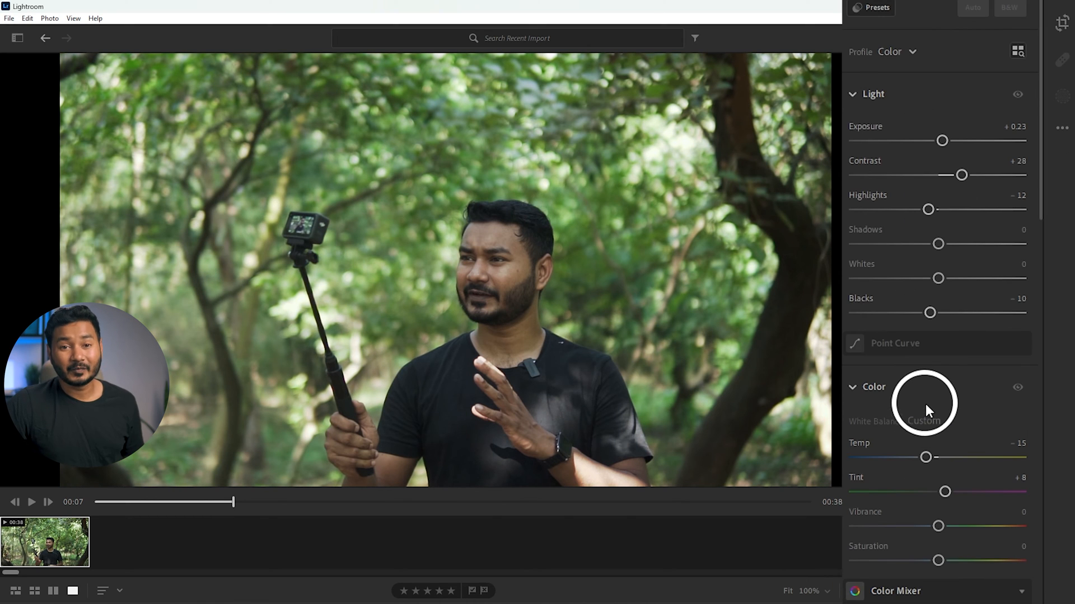
scroll("down", 3)
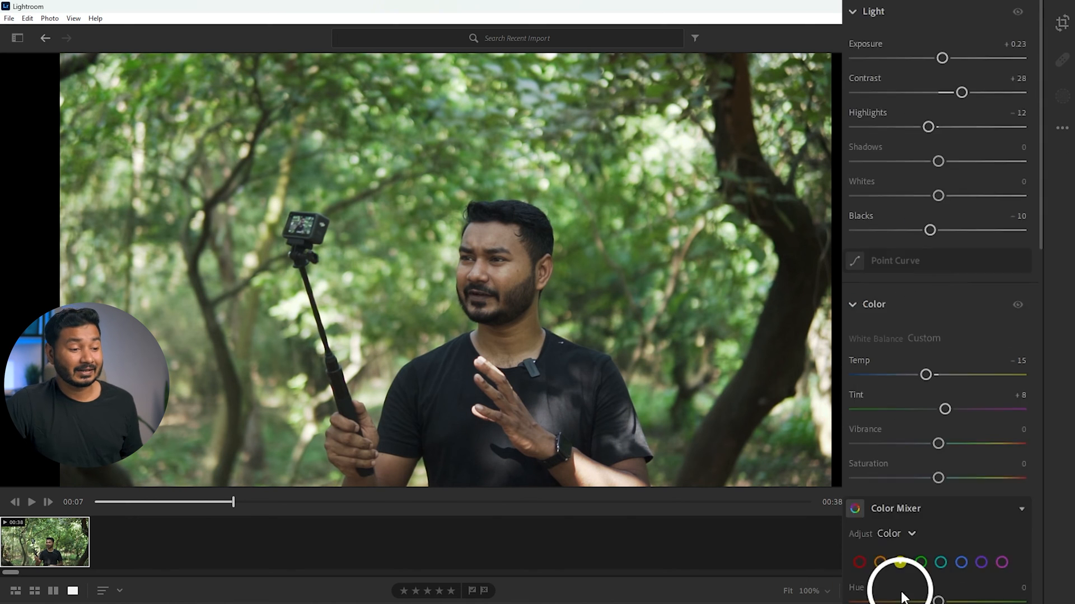
scroll("down", 3)
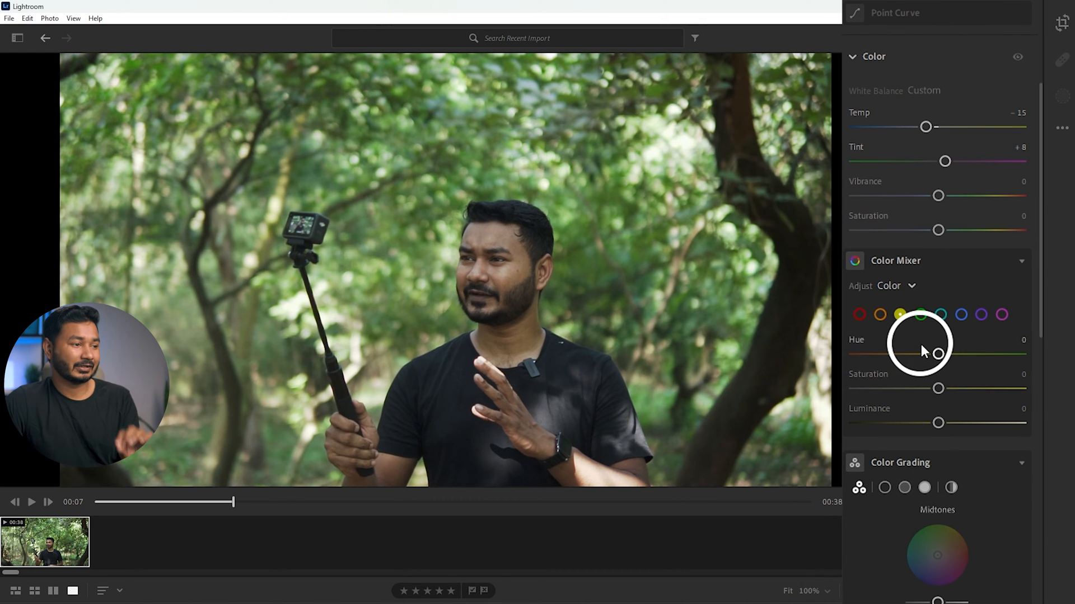
mouse_move(913, 288)
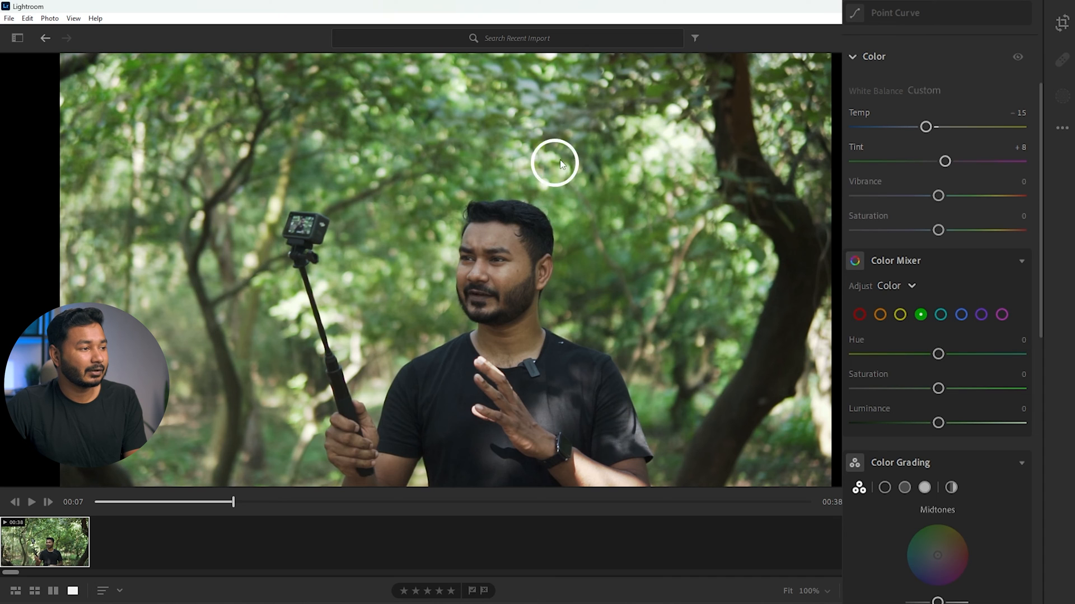
left_click(920, 315)
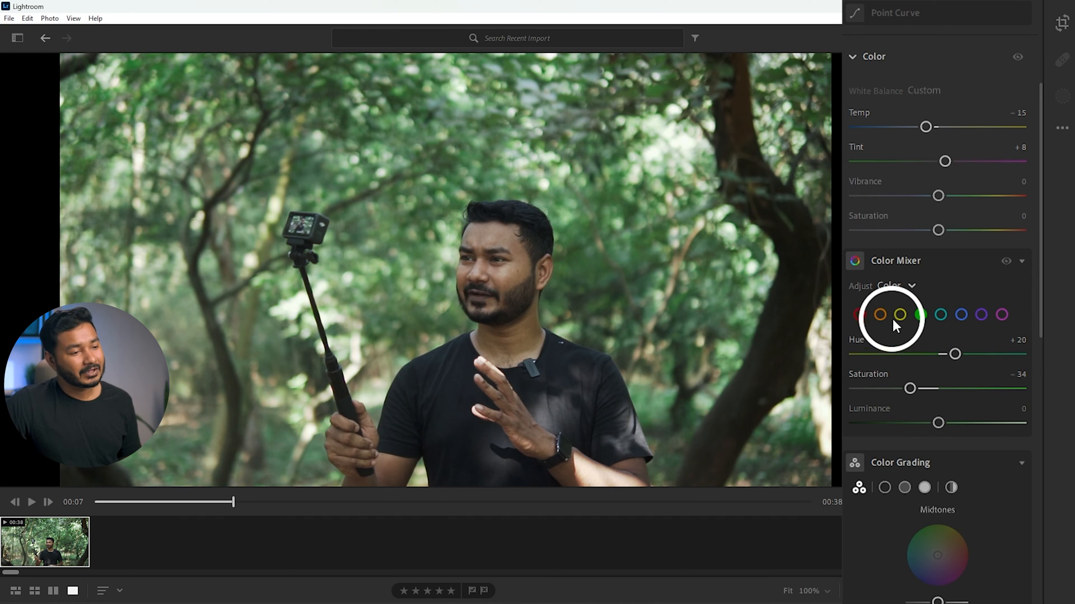
left_click(880, 314)
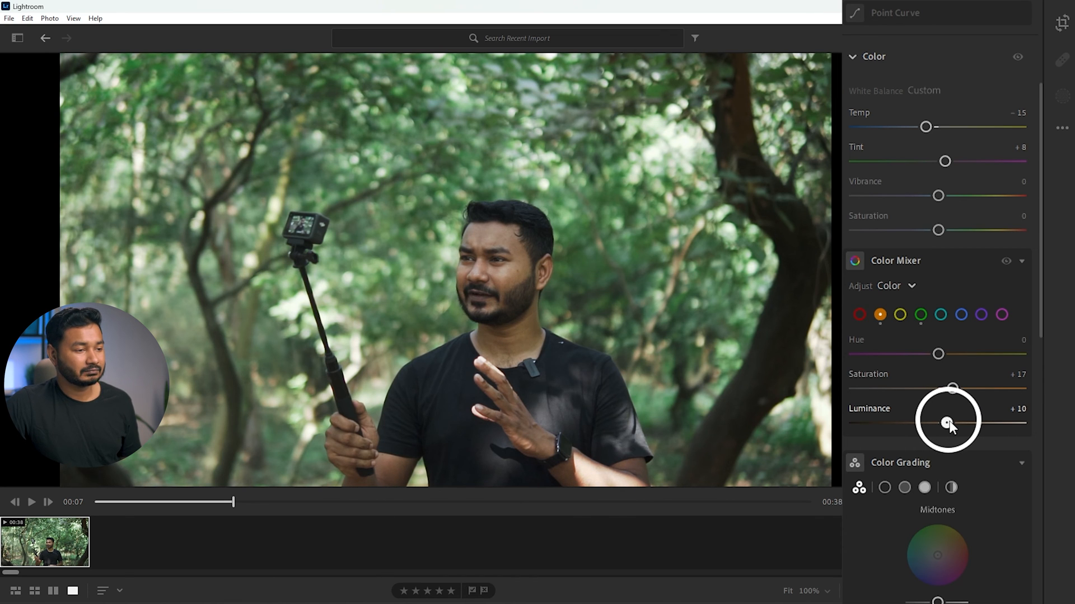
mouse_move(940, 354)
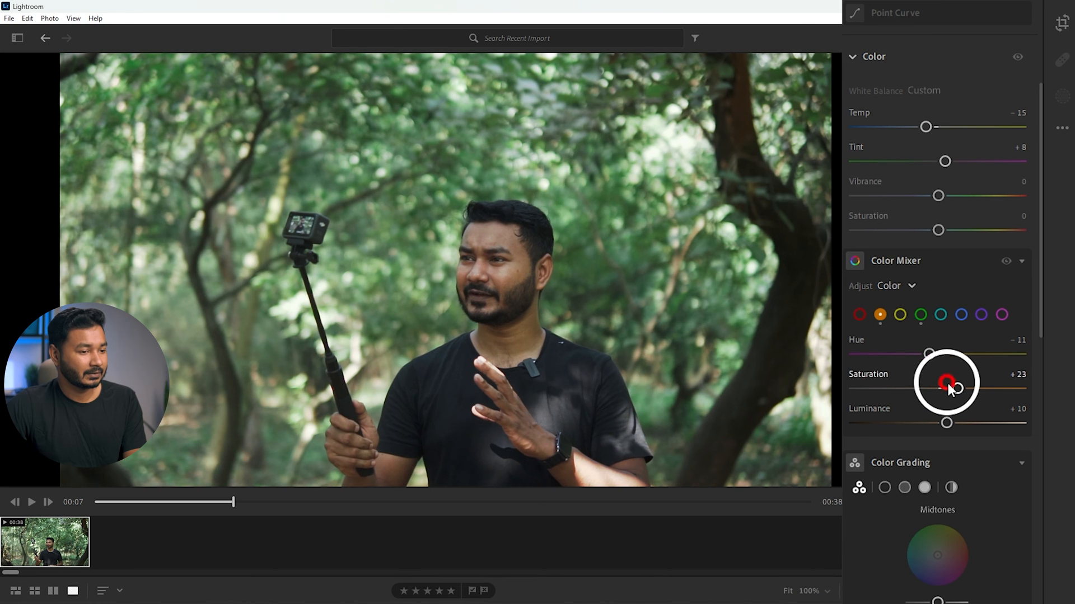
left_click(900, 315)
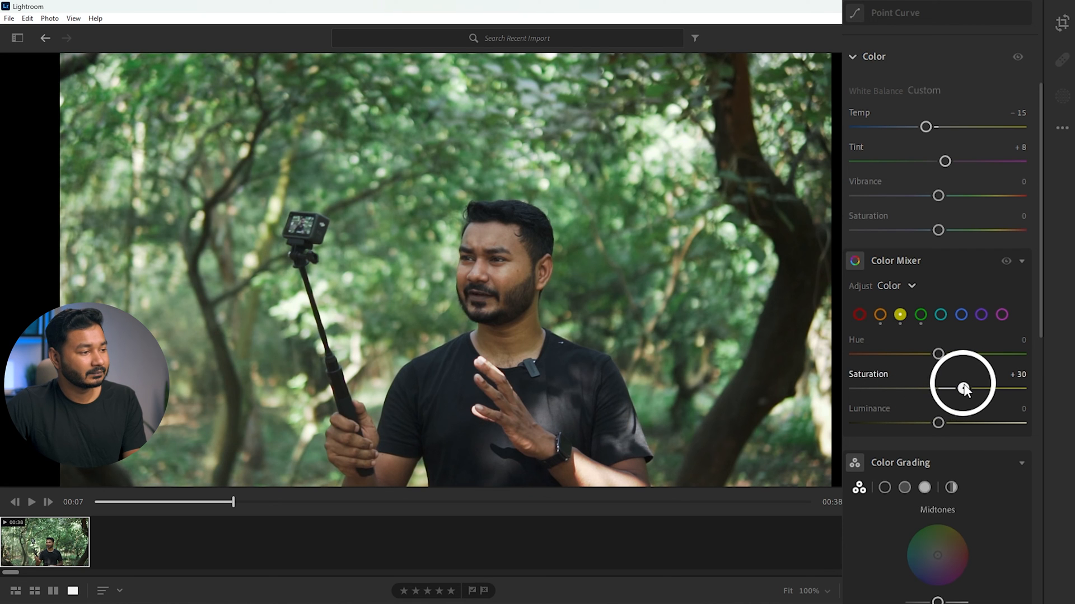
scroll("down", 3)
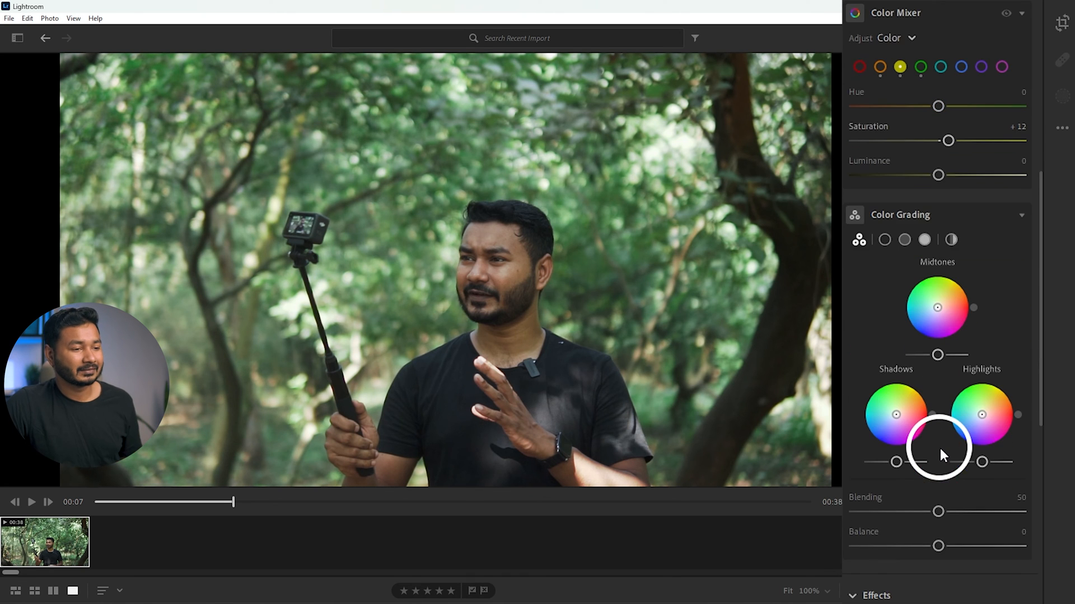
mouse_move(948, 308)
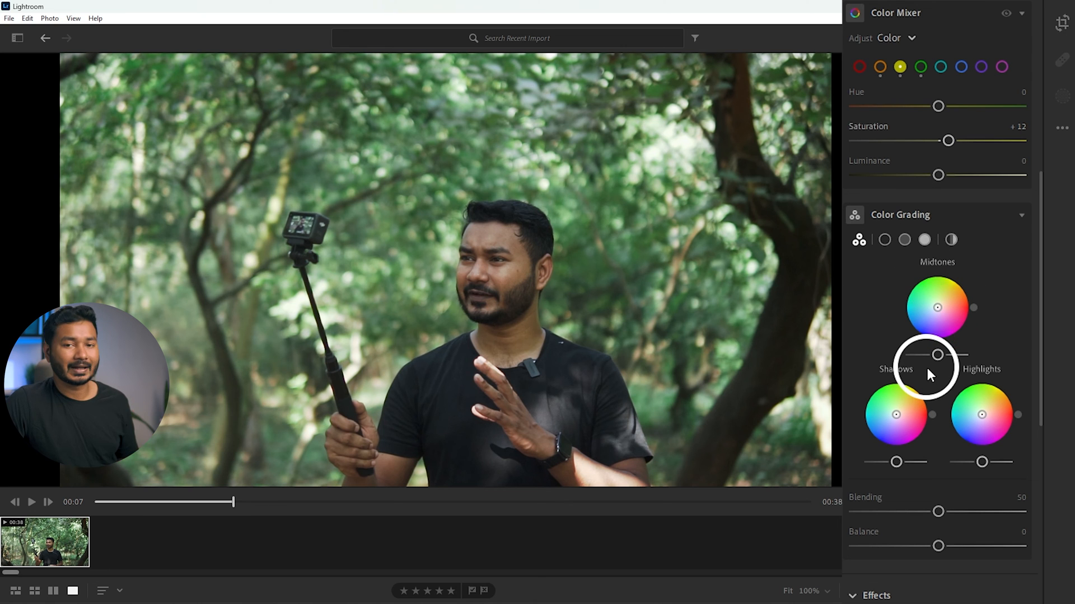
mouse_move(981, 366)
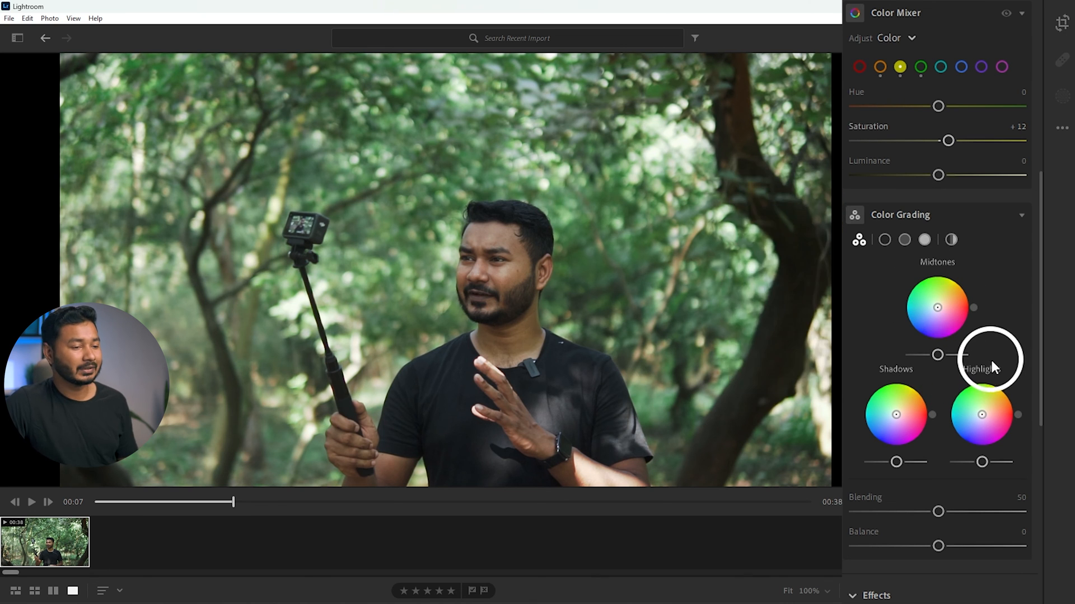
scroll("down", 3)
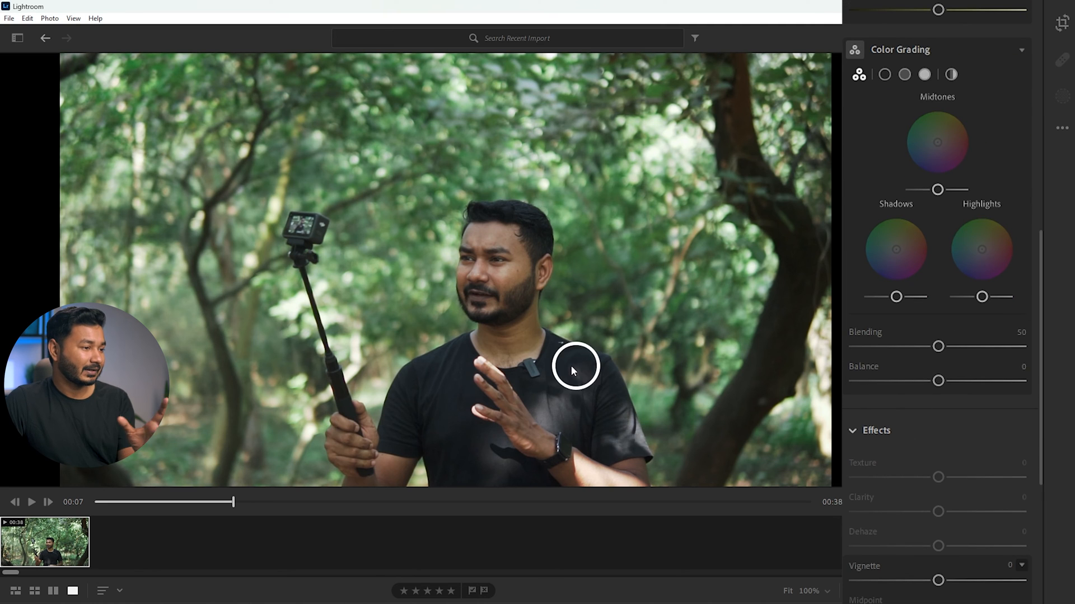
mouse_move(956, 472)
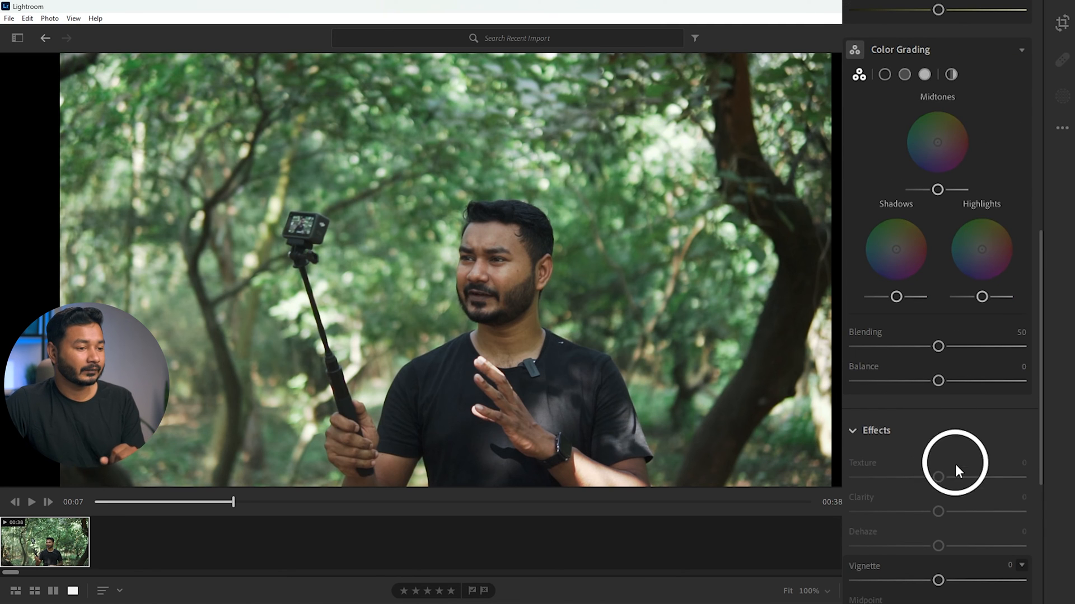
- Scroll the Edit panel down to the Effects vignette controls
scroll("down", 3)
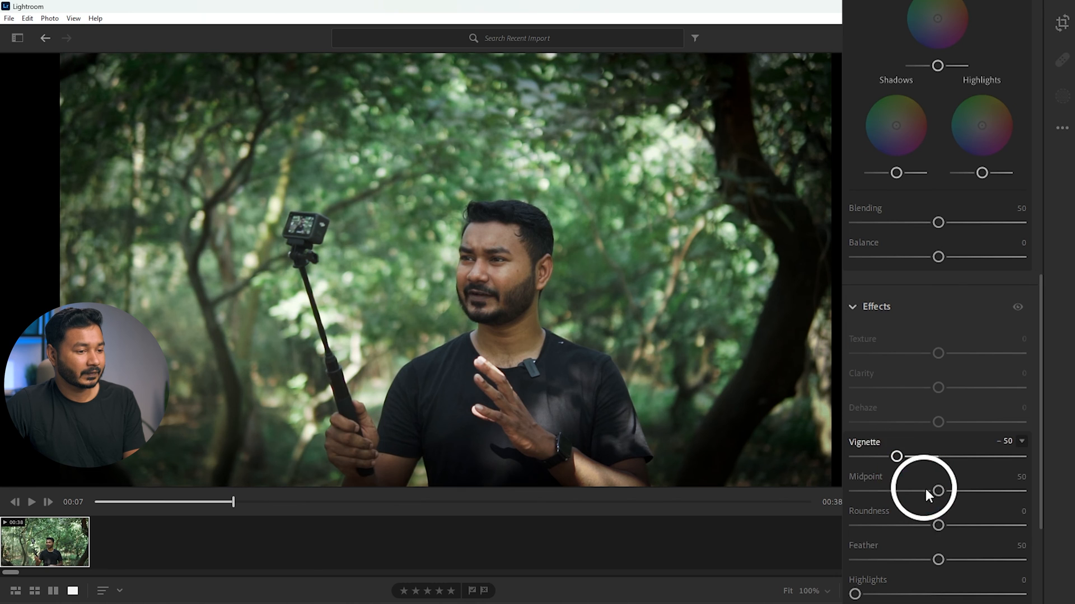
mouse_move(940, 526)
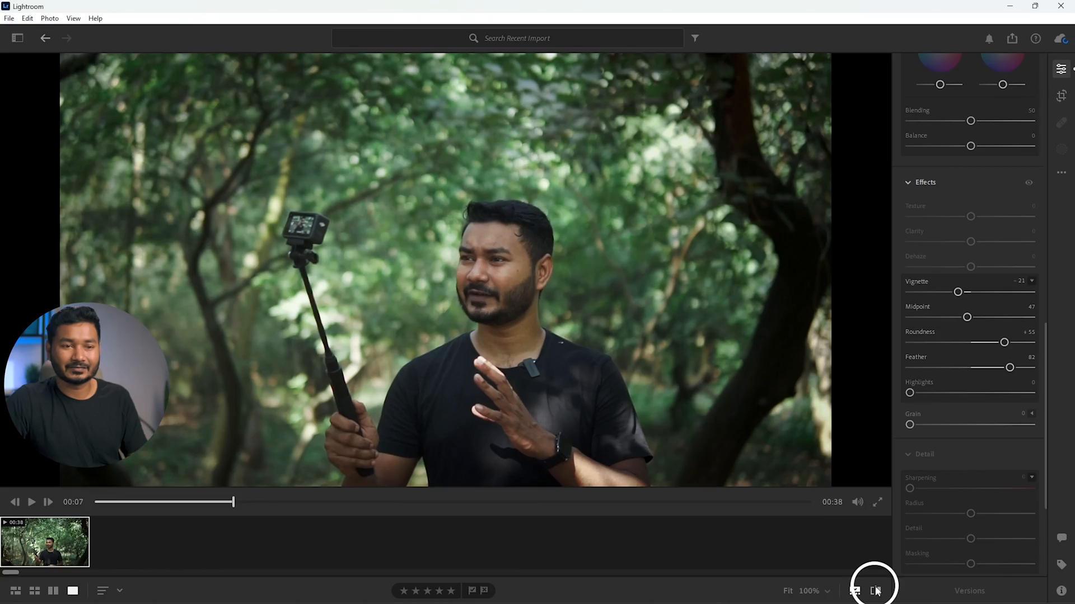
mouse_move(1028, 26)
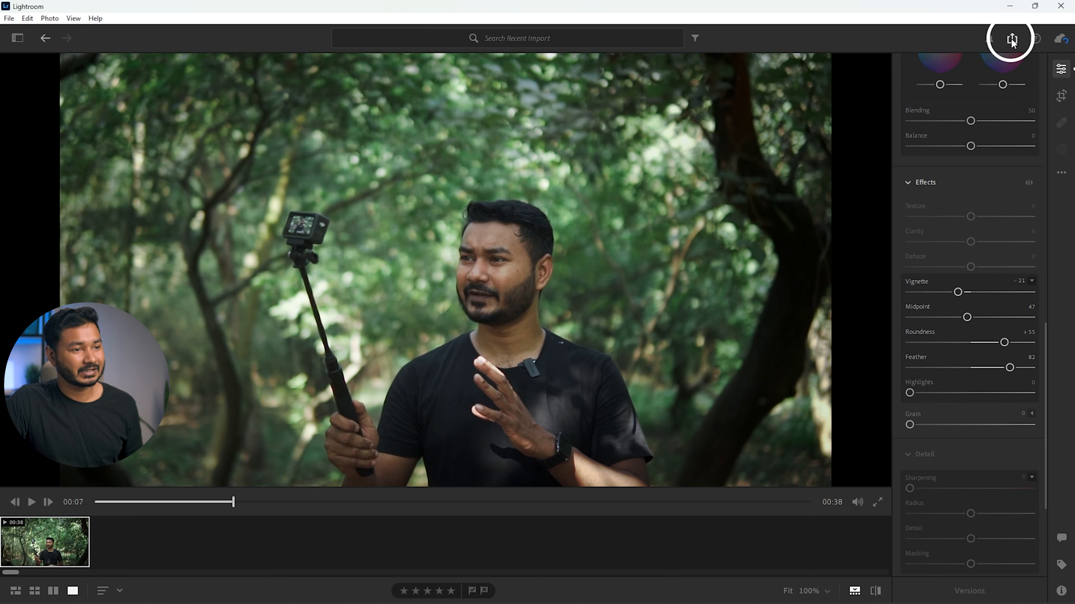
- Export the clip as MP4 to the How to Colorgrade Video Using Lightroom folder, then play C7362-2.mp4
left_click(1011, 37)
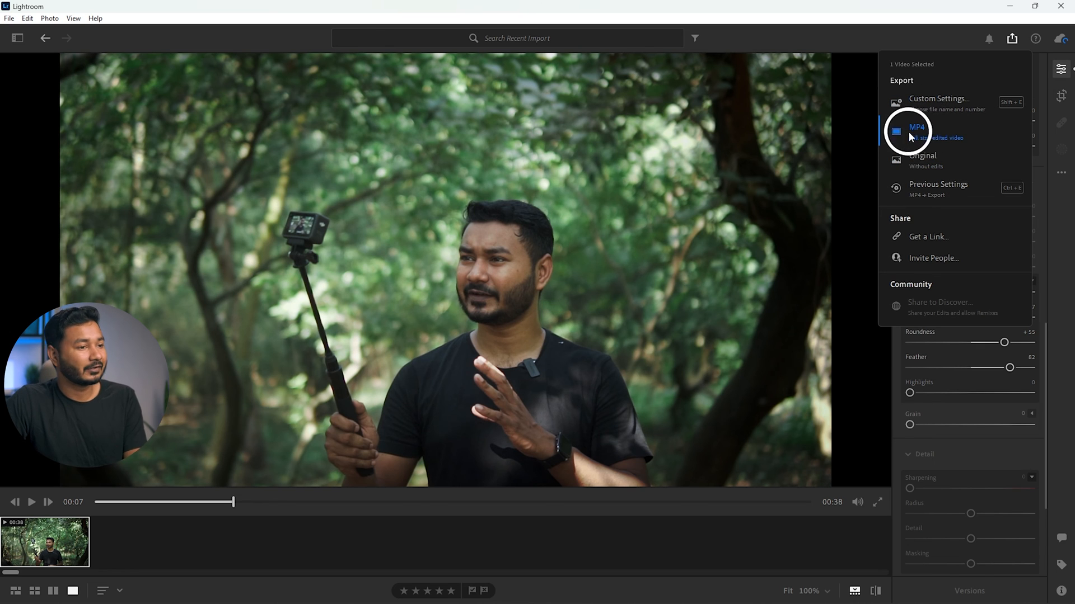
left_click(916, 130)
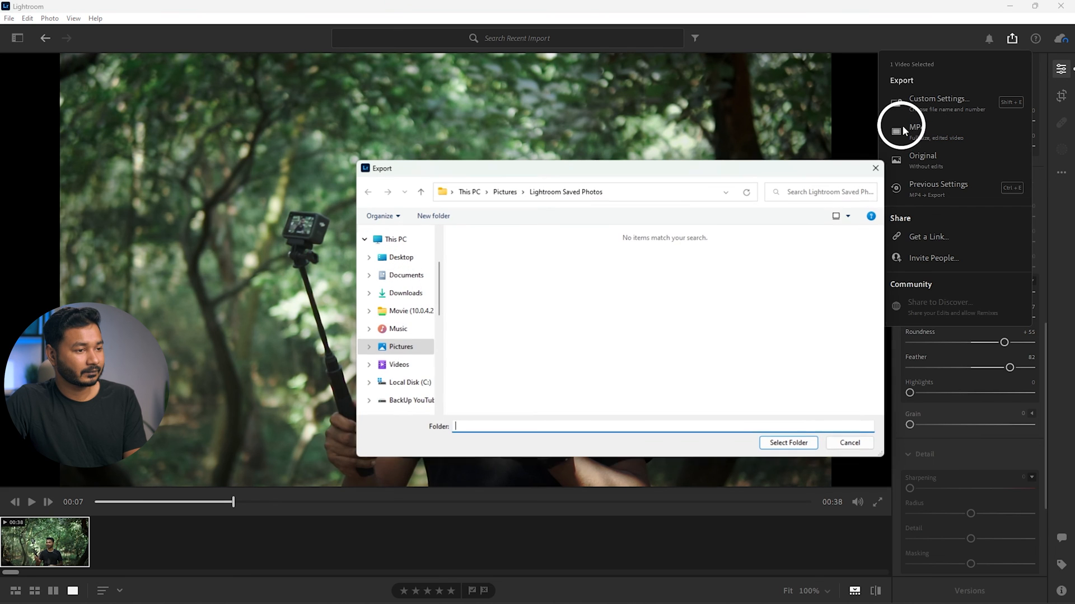
mouse_move(449, 322)
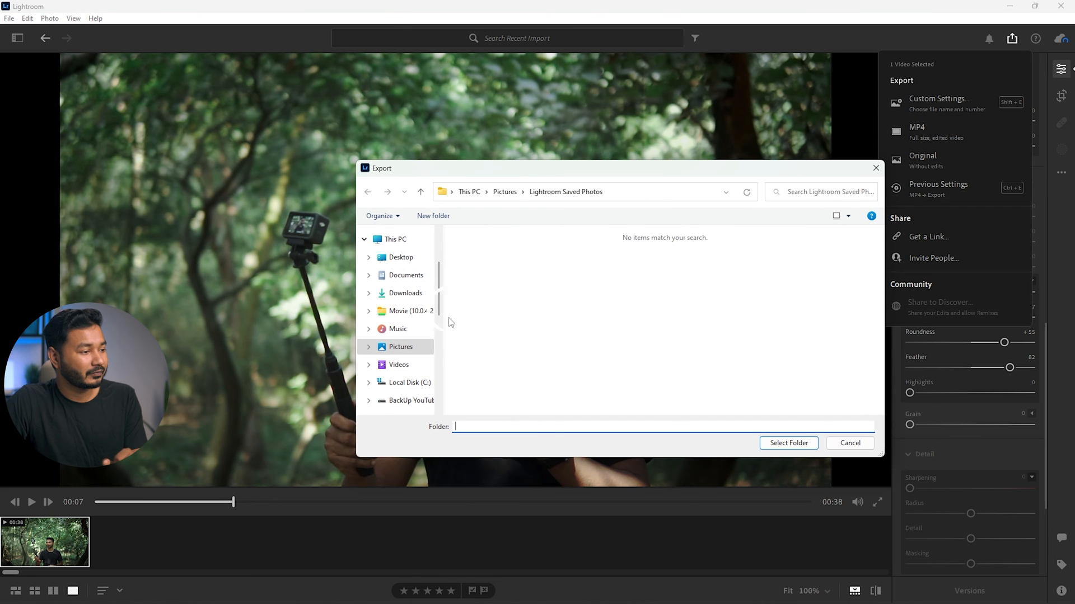
left_click(409, 360)
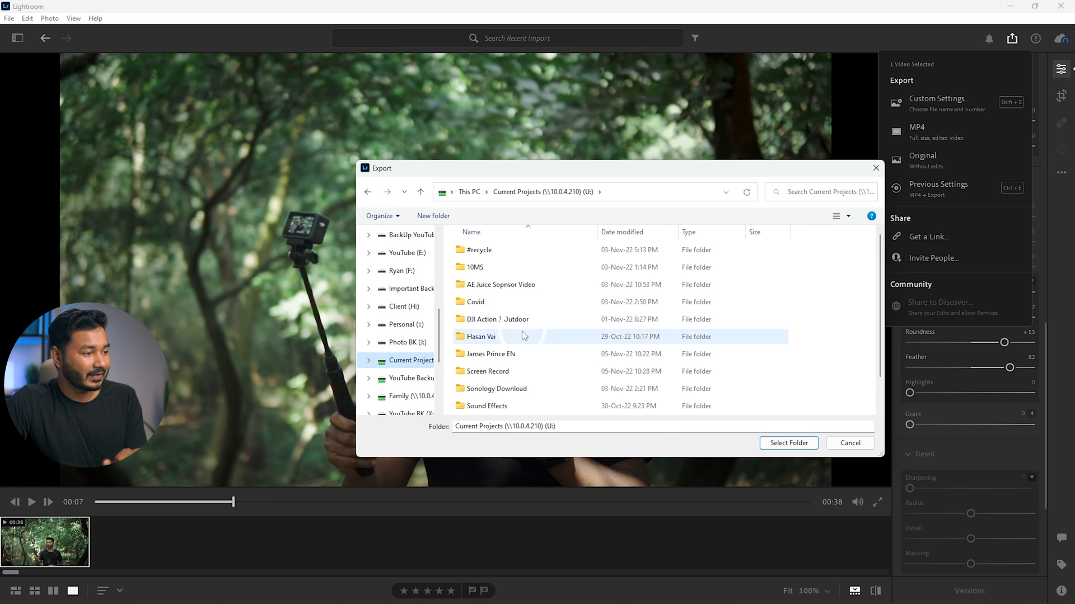
double_click(491, 354)
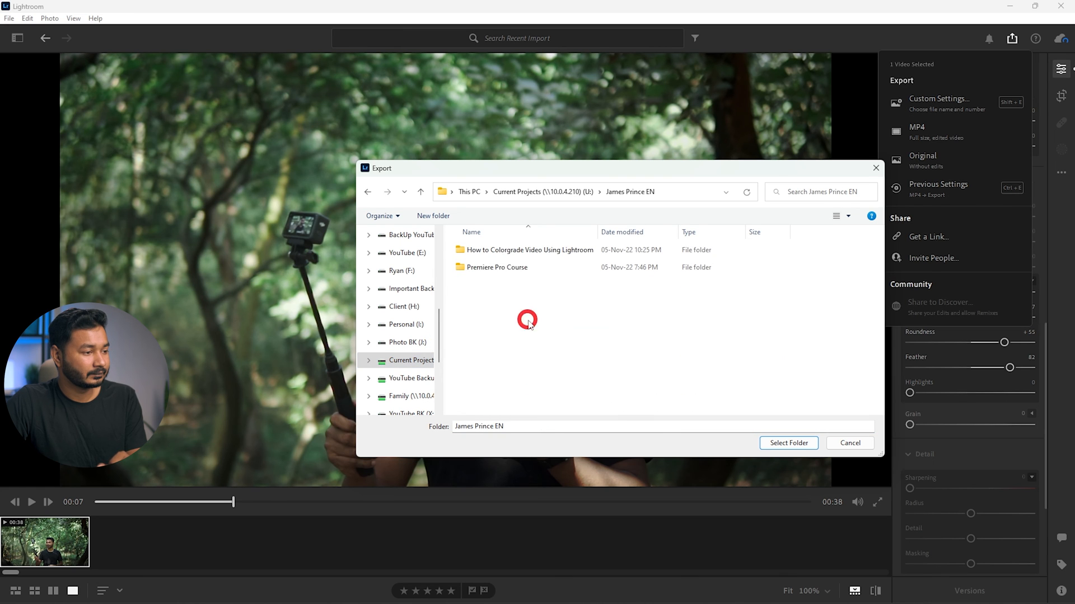
double_click(529, 250)
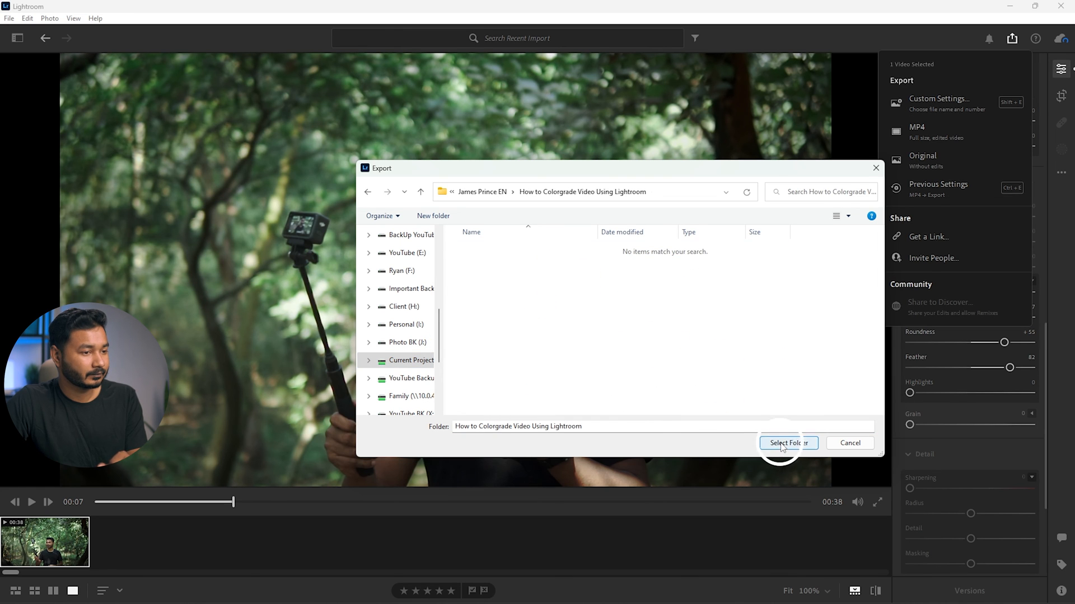
left_click(788, 443)
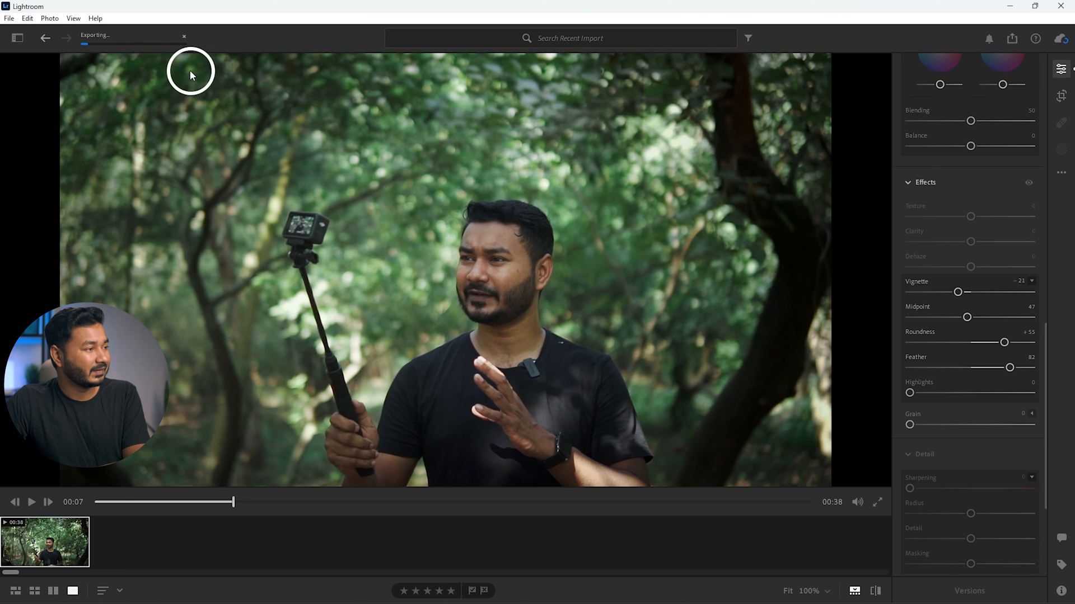
mouse_move(89, 46)
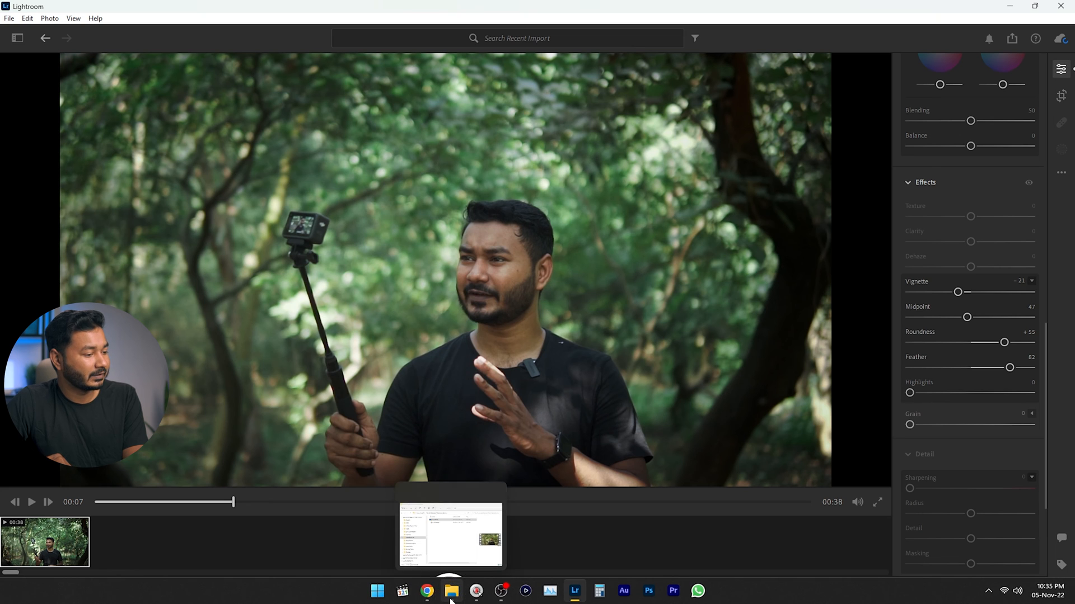
left_click(450, 591)
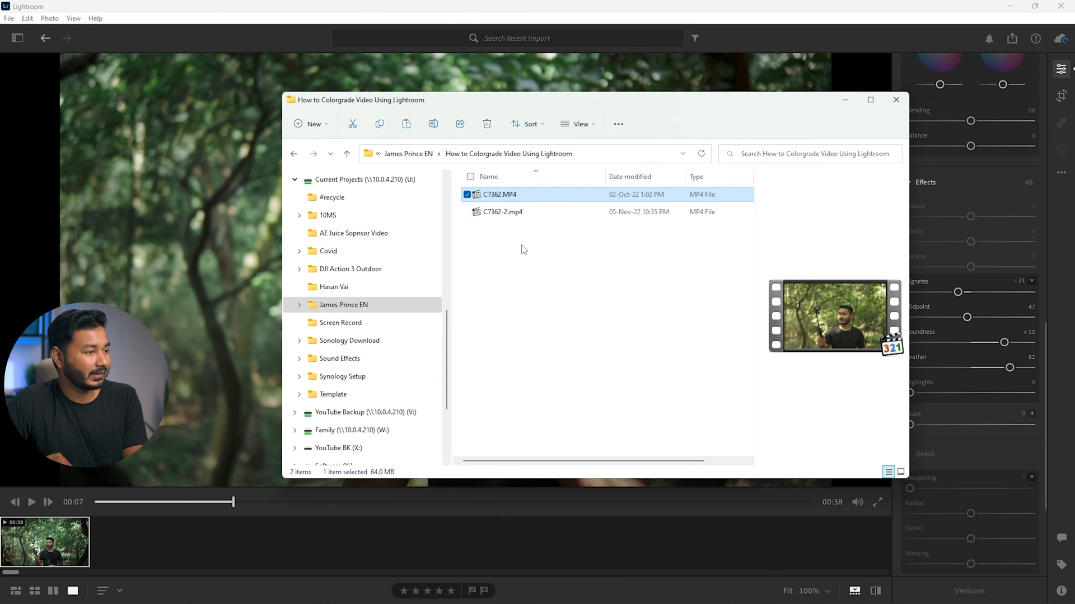
double_click(503, 212)
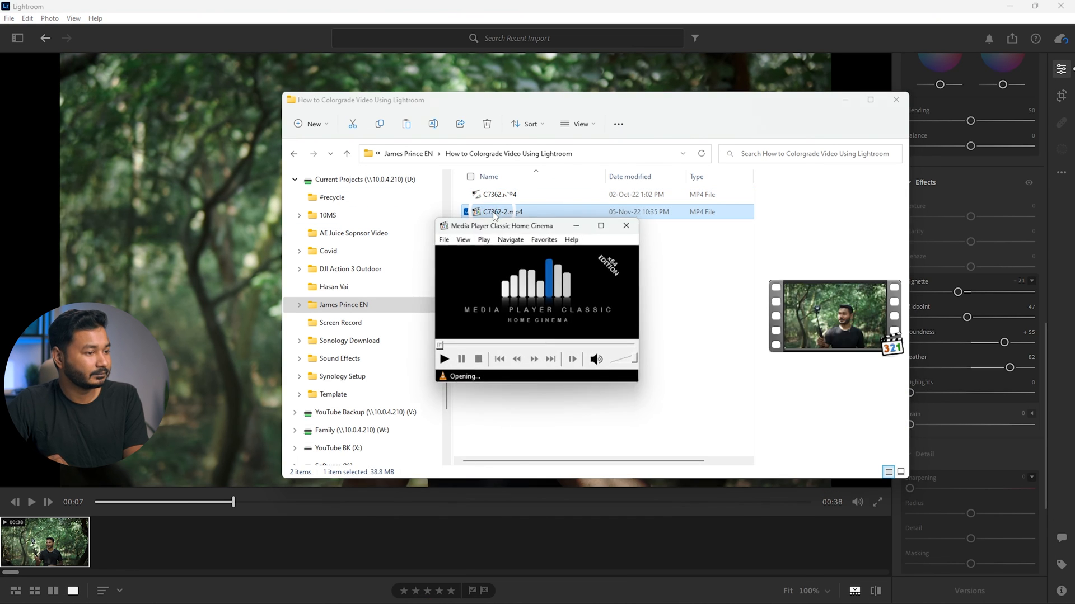